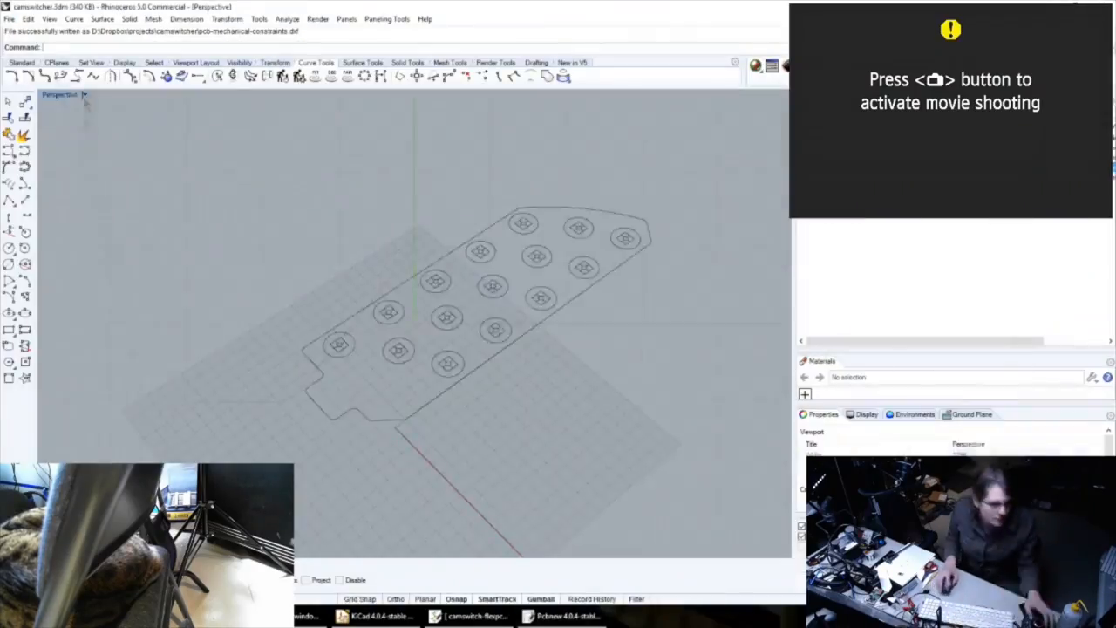
- Export the selected outline and switch circles as pcb-mechanical-constraints.dxf
left_click(562, 615)
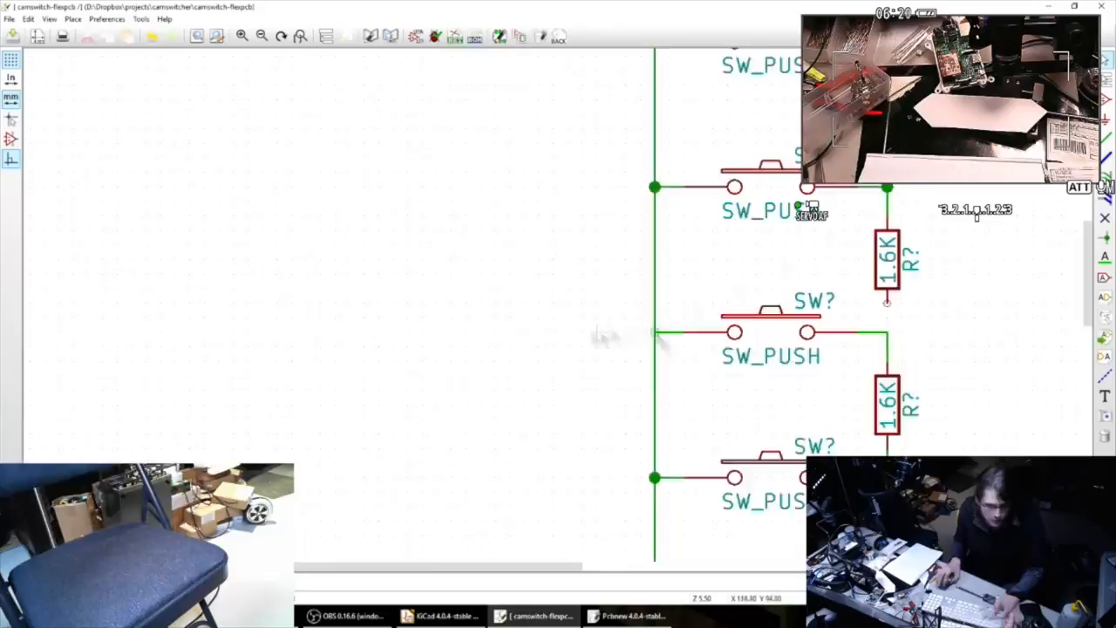
- Scroll the switch-and-resistor schematic to view the wired SW_PUSH and 1.6K pairs
scroll("down", 3)
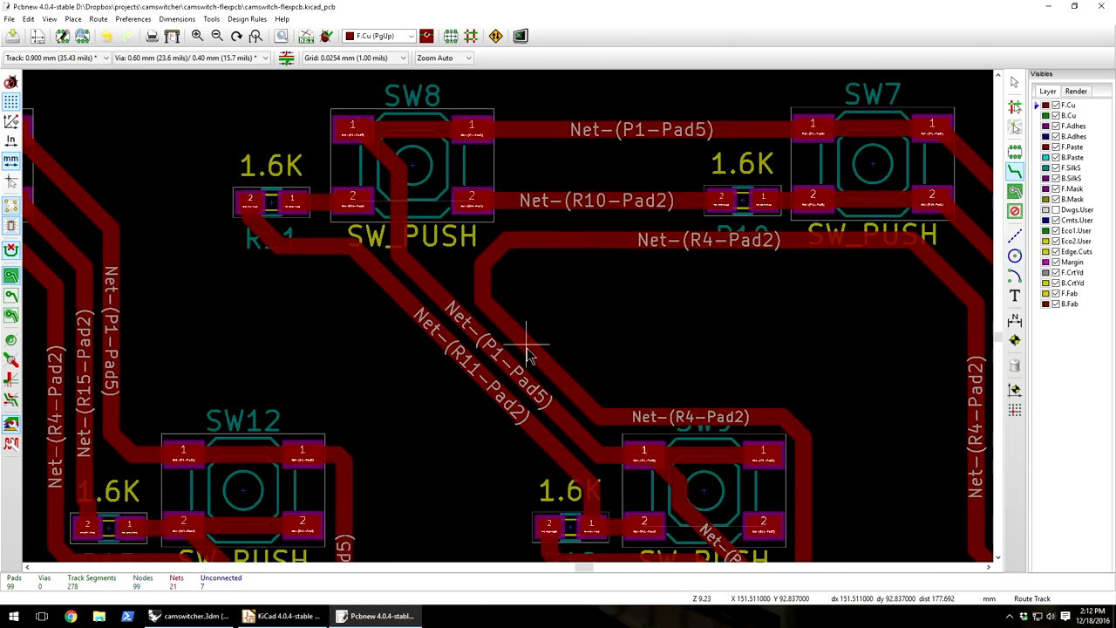
- Zoom the routed zigzag board to fit within the DXF outline
scroll("down", 3)
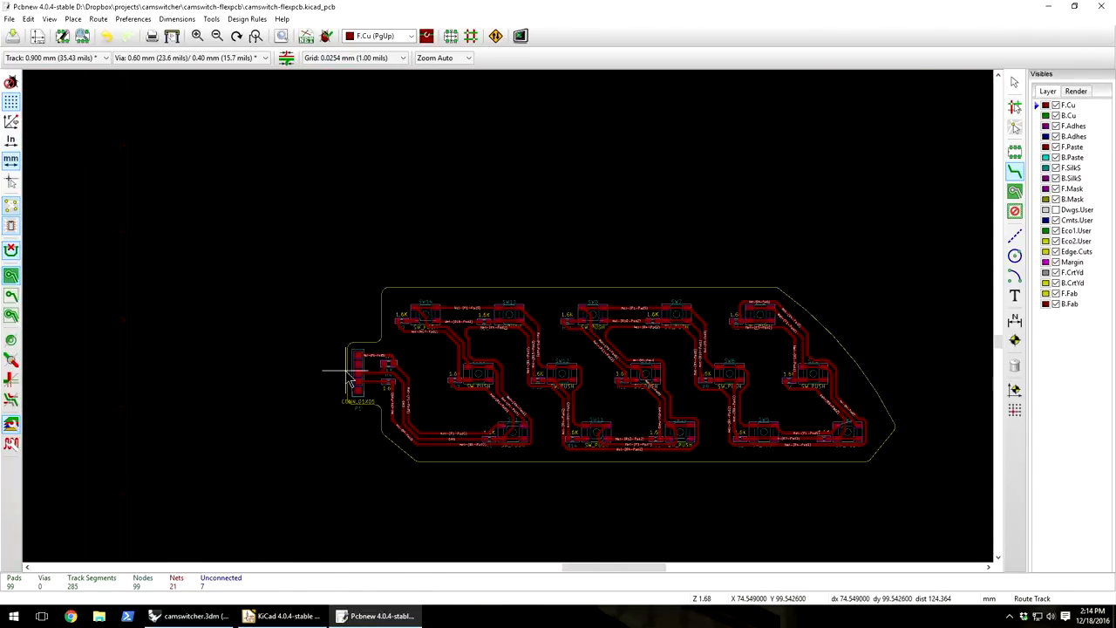
left_click(190, 615)
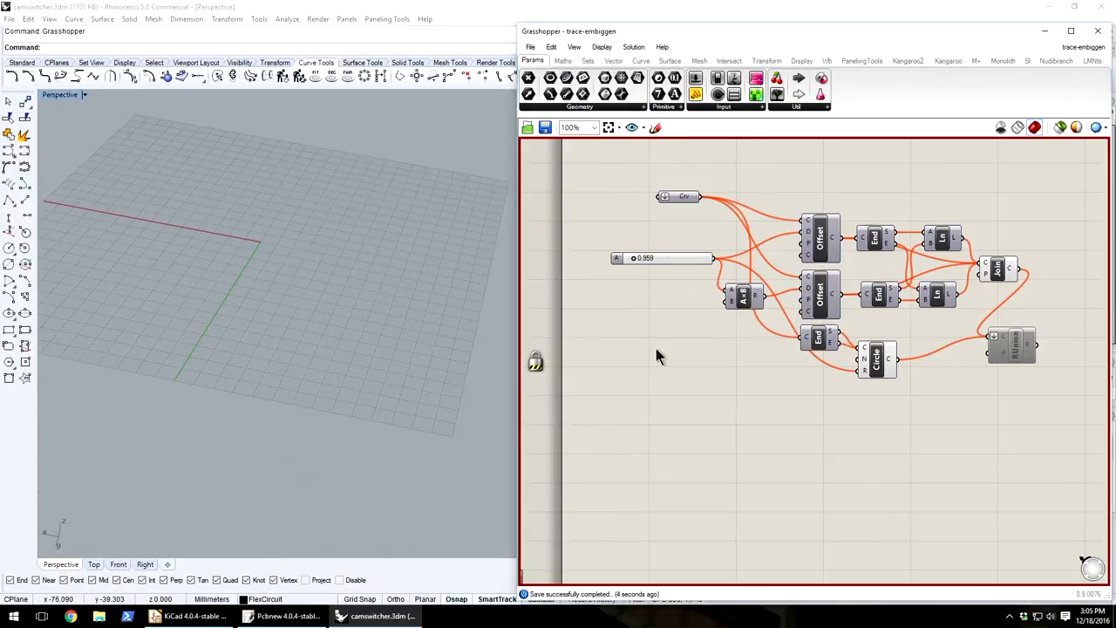
- Set the offset number slider to 3.422 and confirm
double_click(667, 258)
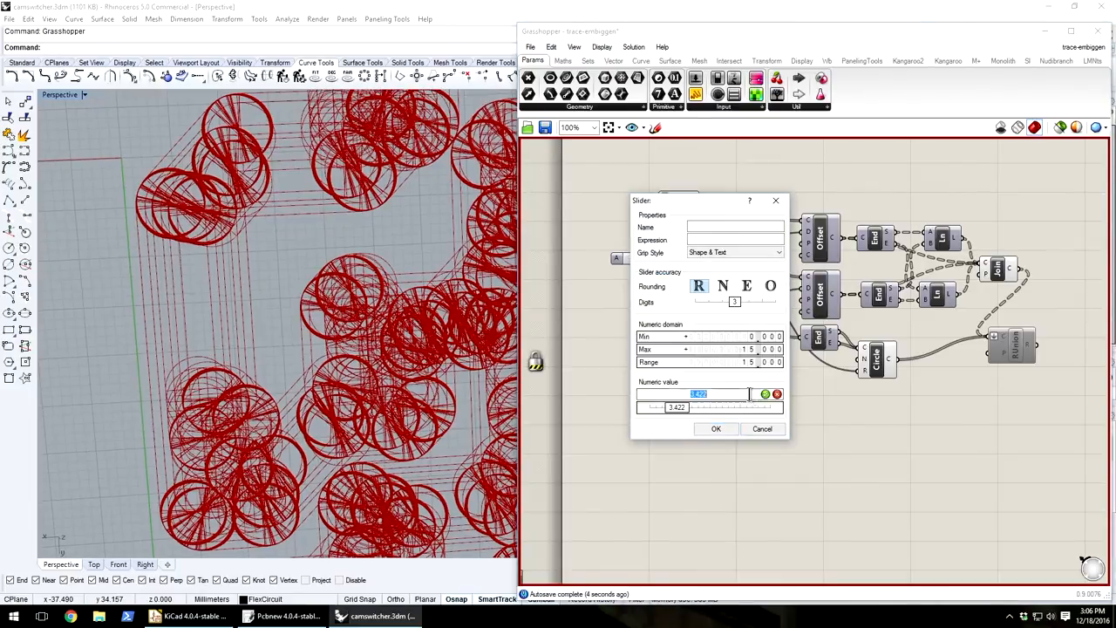
left_click(715, 428)
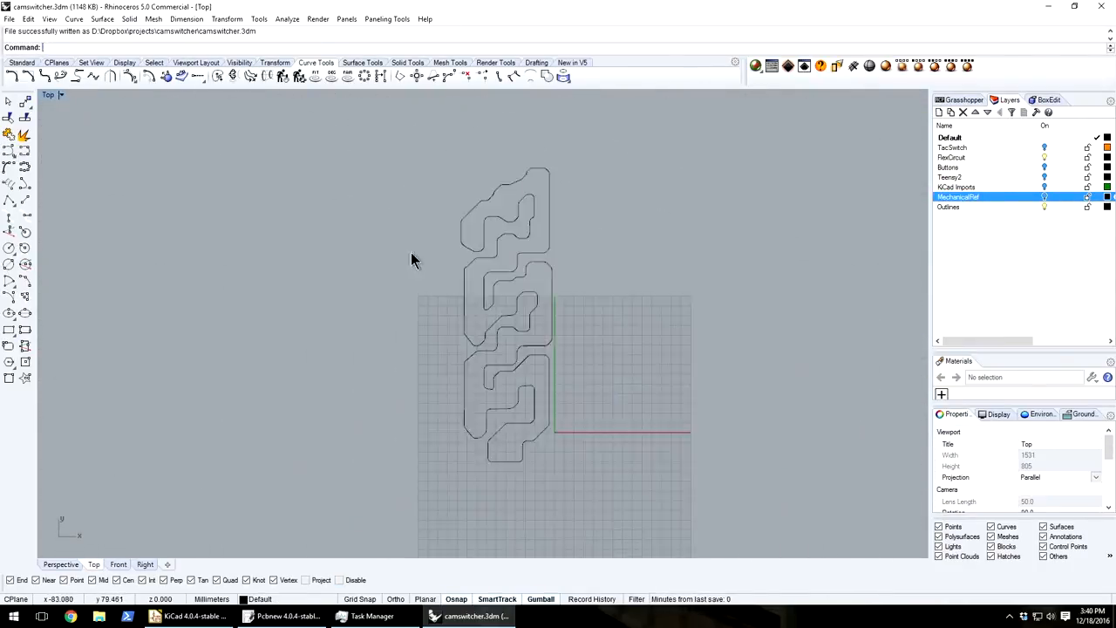
left_click(279, 615)
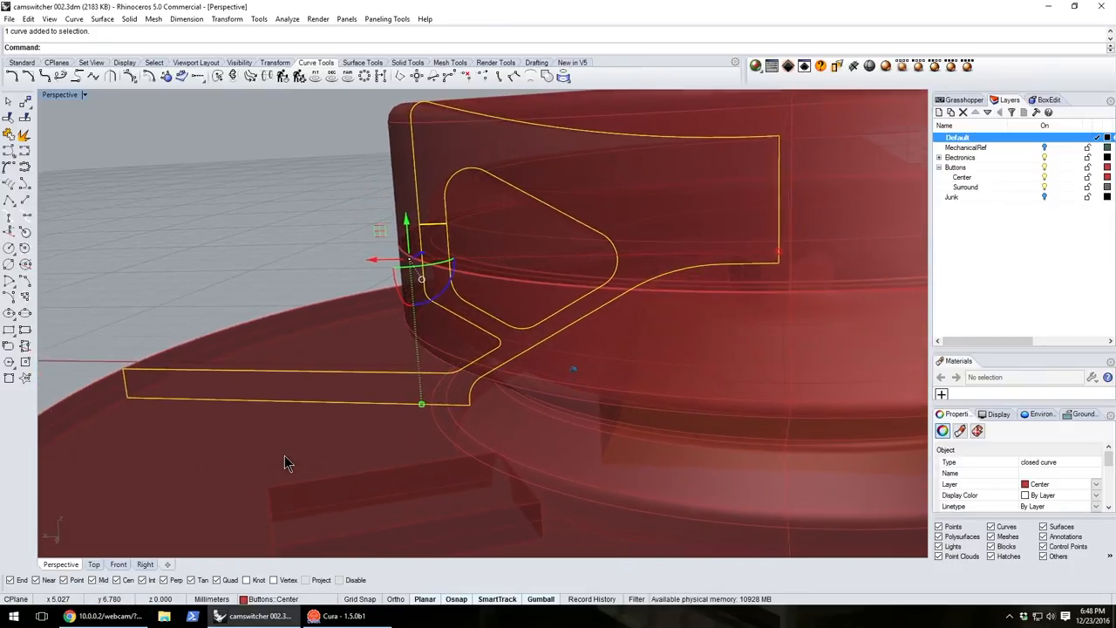
- Switch to Cura to view the sliced button cover test model
left_click(344, 615)
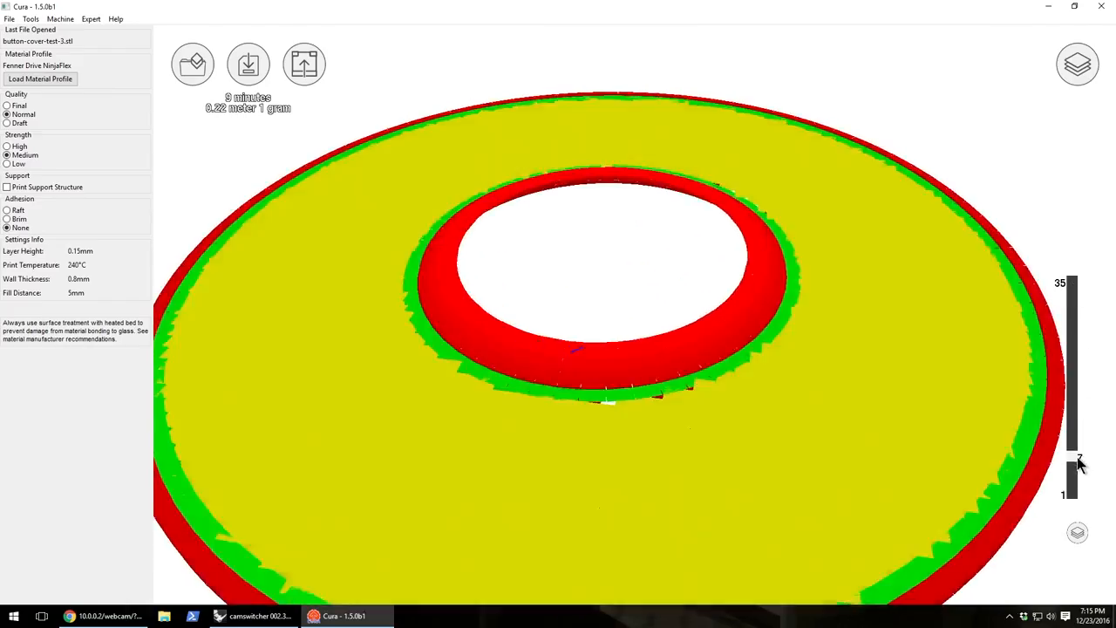
- Load camswitch-top-1.stl with embossed button symbols into Cura for slicing
left_click(253, 616)
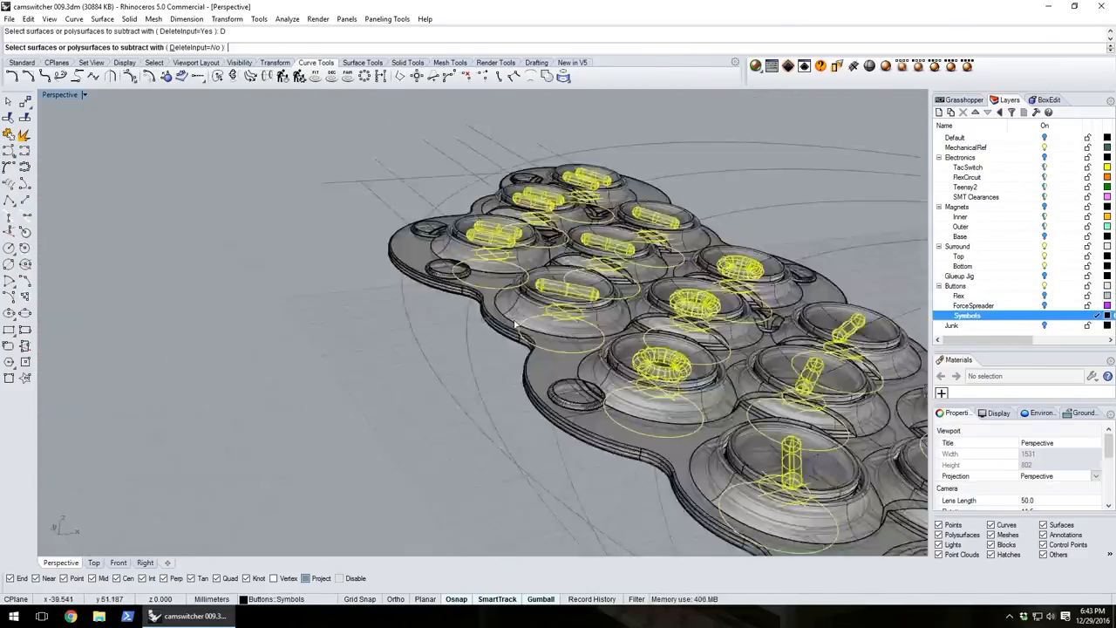
left_click(183, 617)
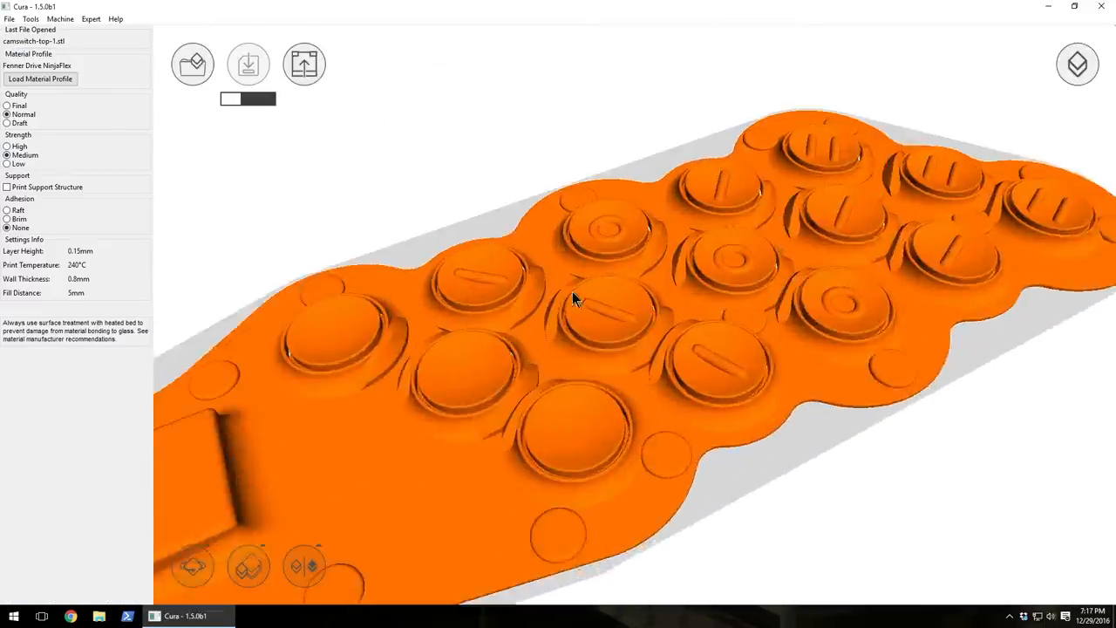